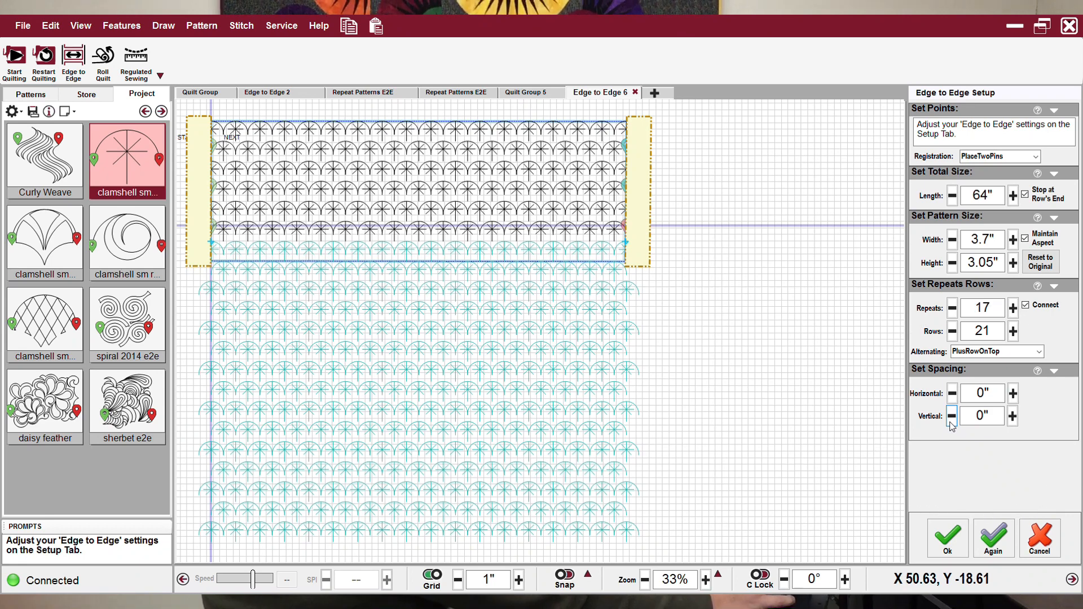
- Decrease the clamshell Vertical spacing step by step to -0.7", giving 28 rows of 18 repeats
click(954, 416)
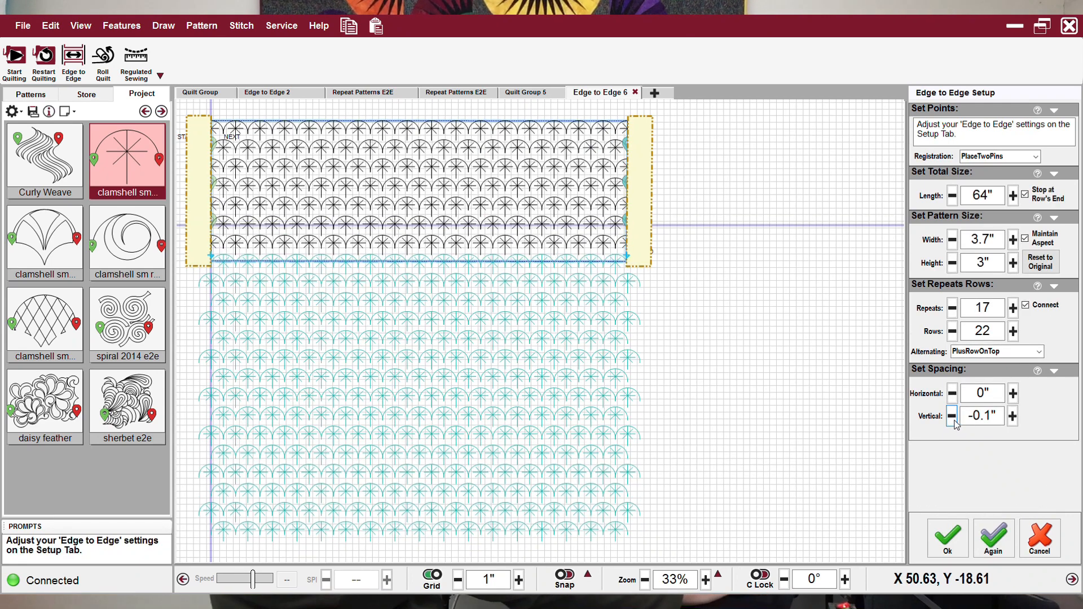
click(952, 416)
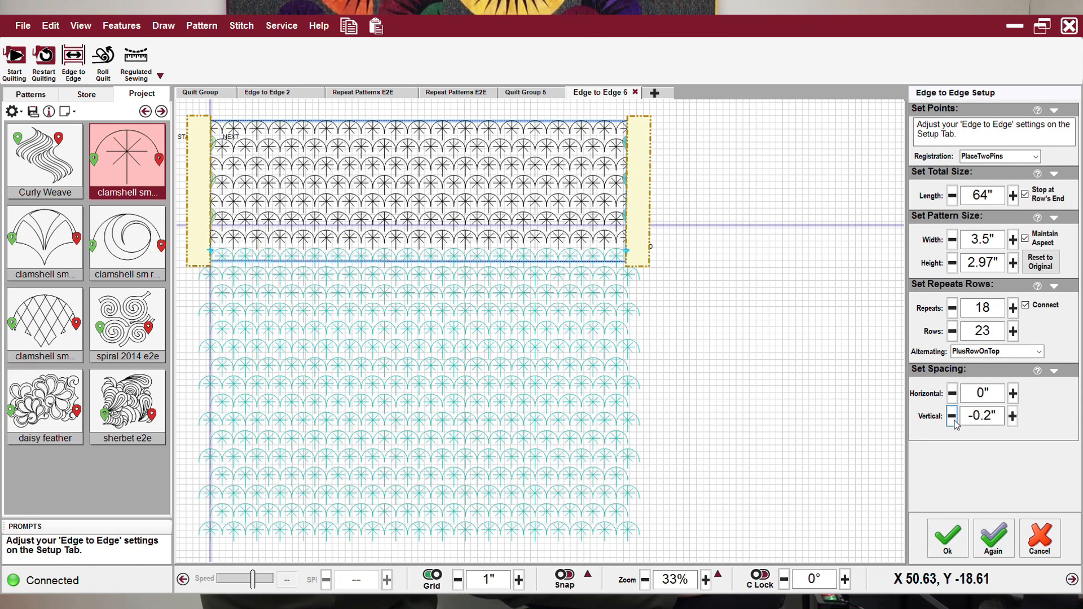
click(951, 416)
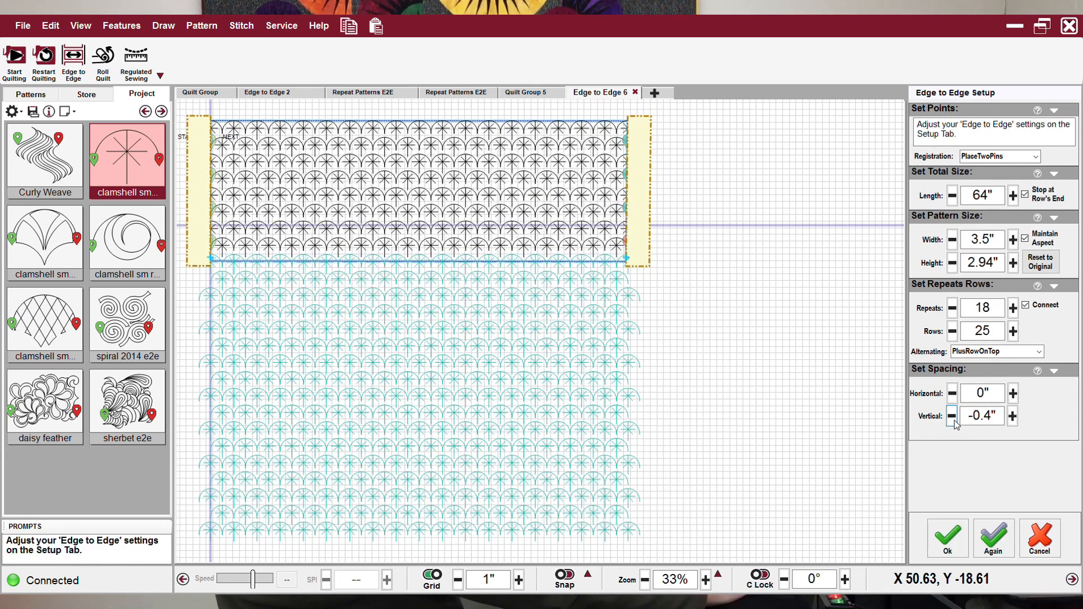
click(954, 416)
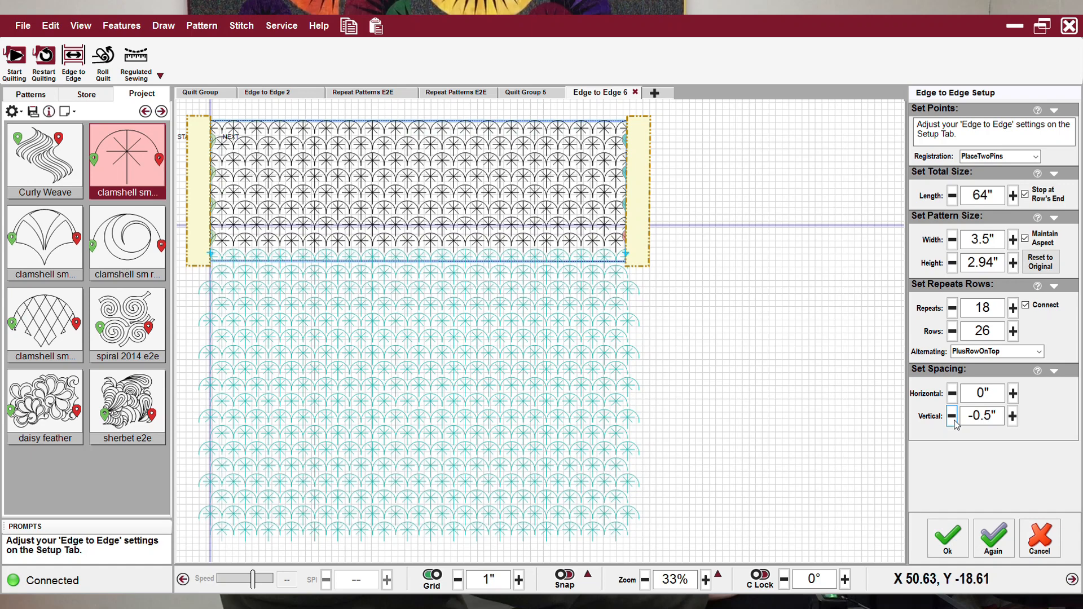
click(952, 416)
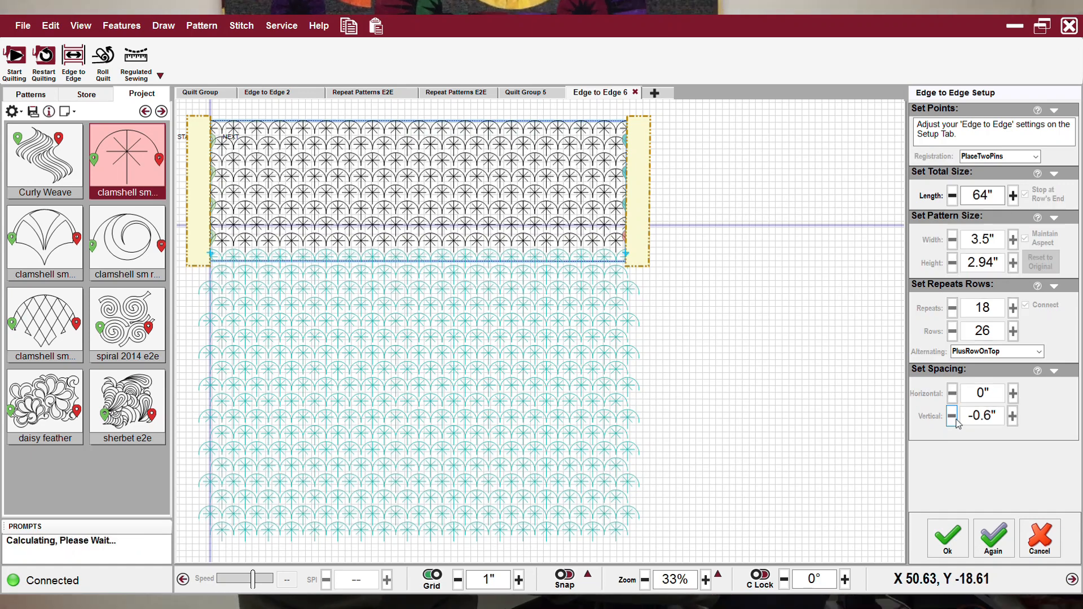
click(952, 416)
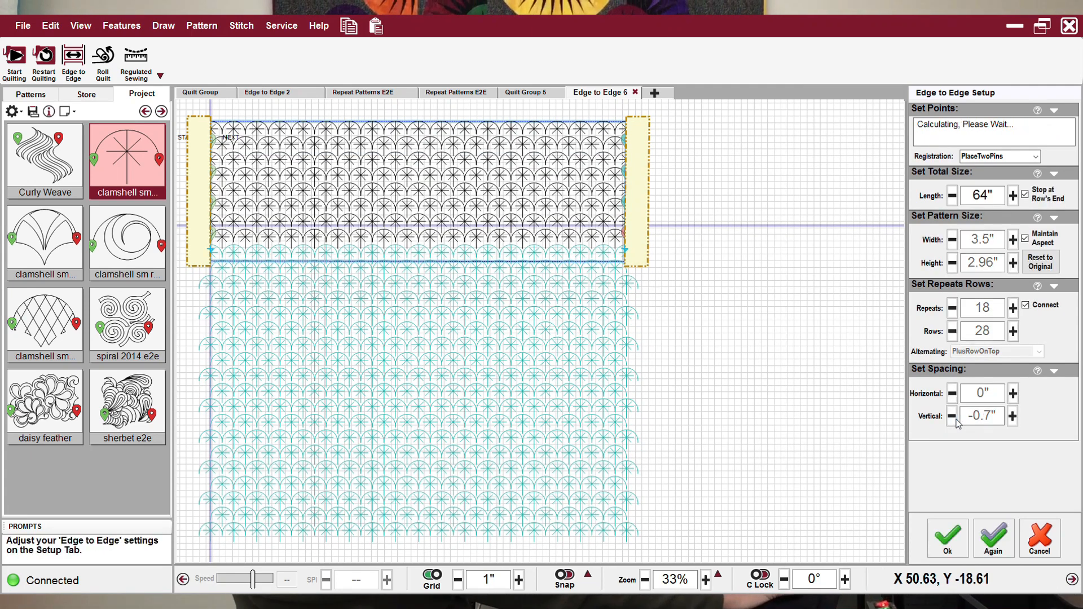